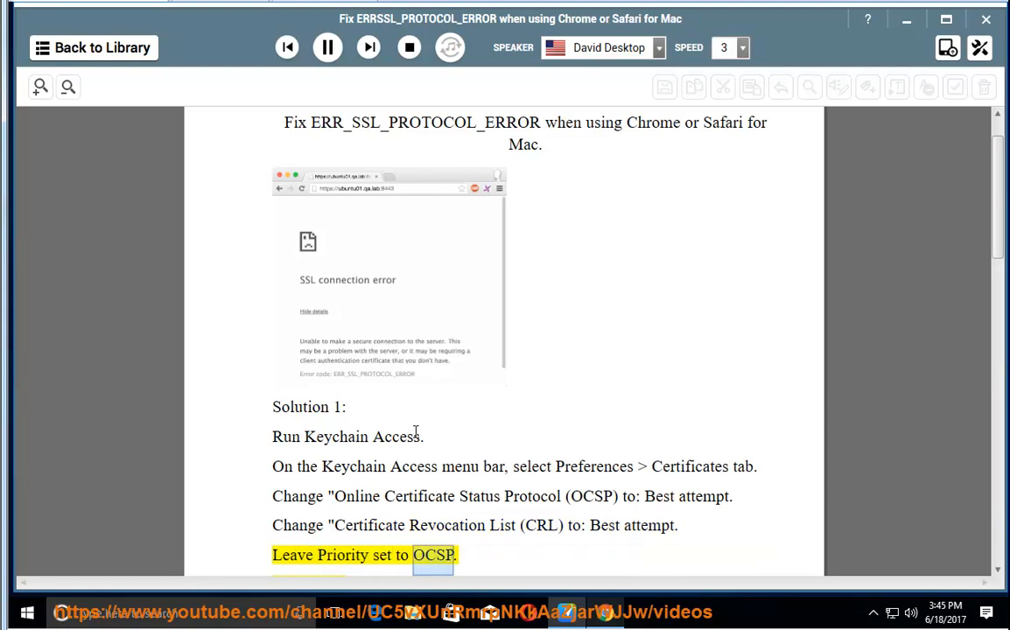
# - Switch from NaturalReader over to the Mac desktop for the demonstration
pyautogui.click(327, 47)
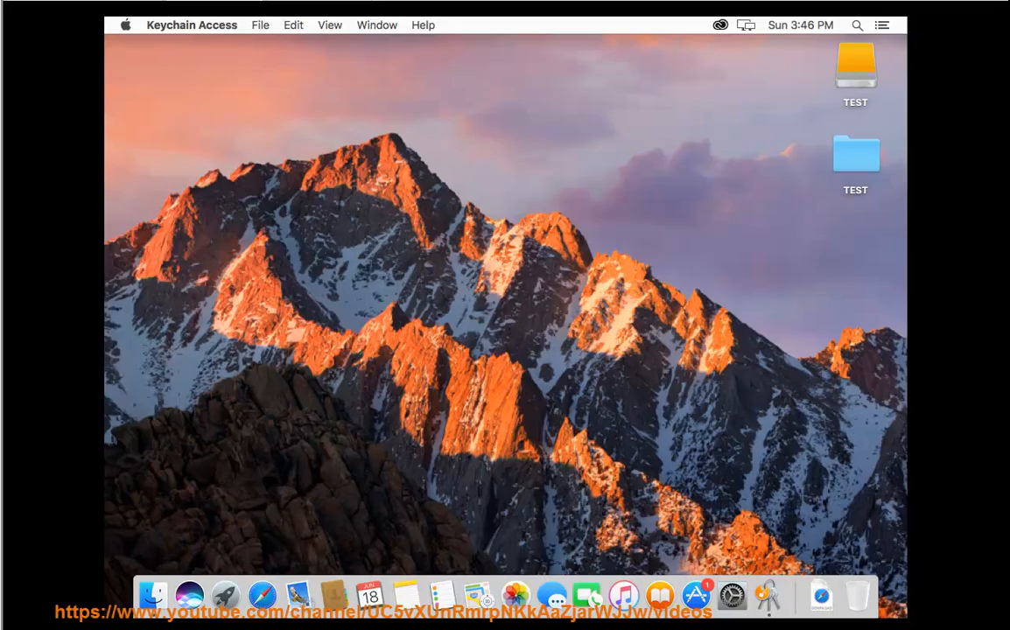
pyautogui.moveTo(492, 317)
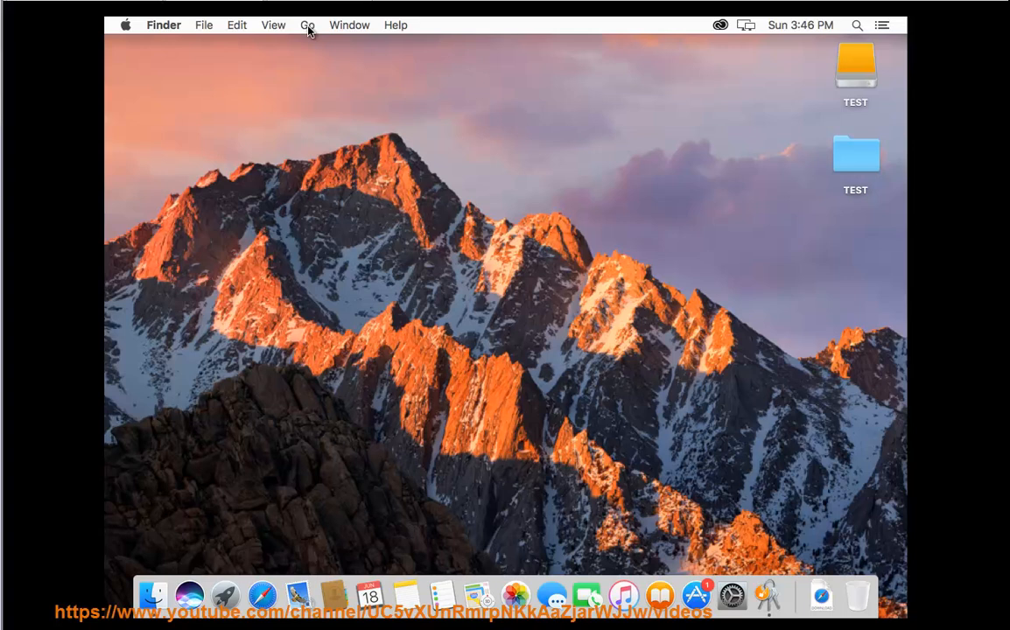
# - Navigate Finder to the Utilities folder via the Go menu to reach Keychain Access
pyautogui.click(309, 24)
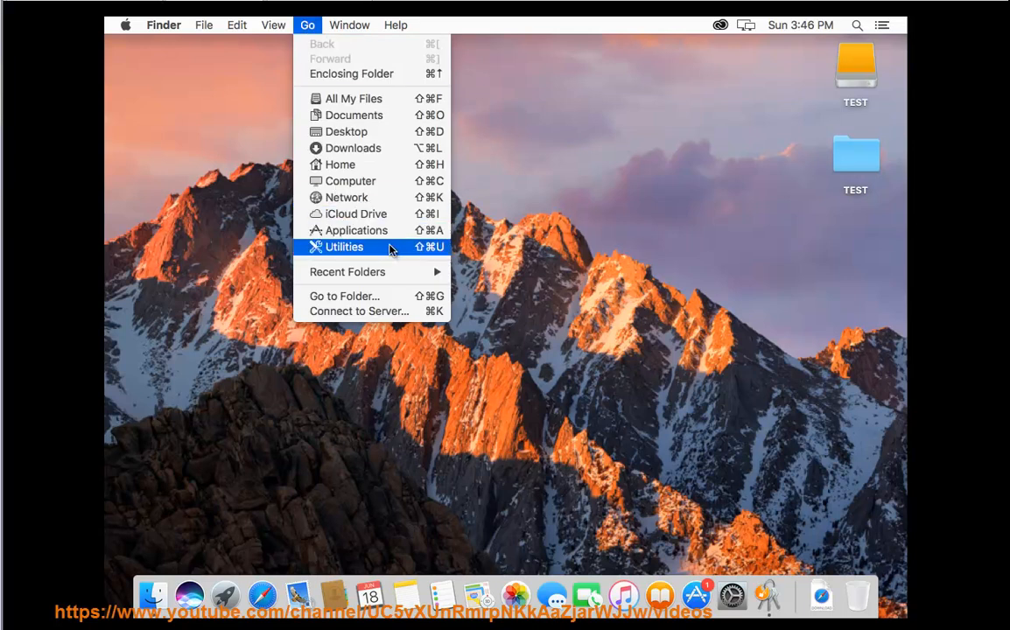
pyautogui.click(343, 246)
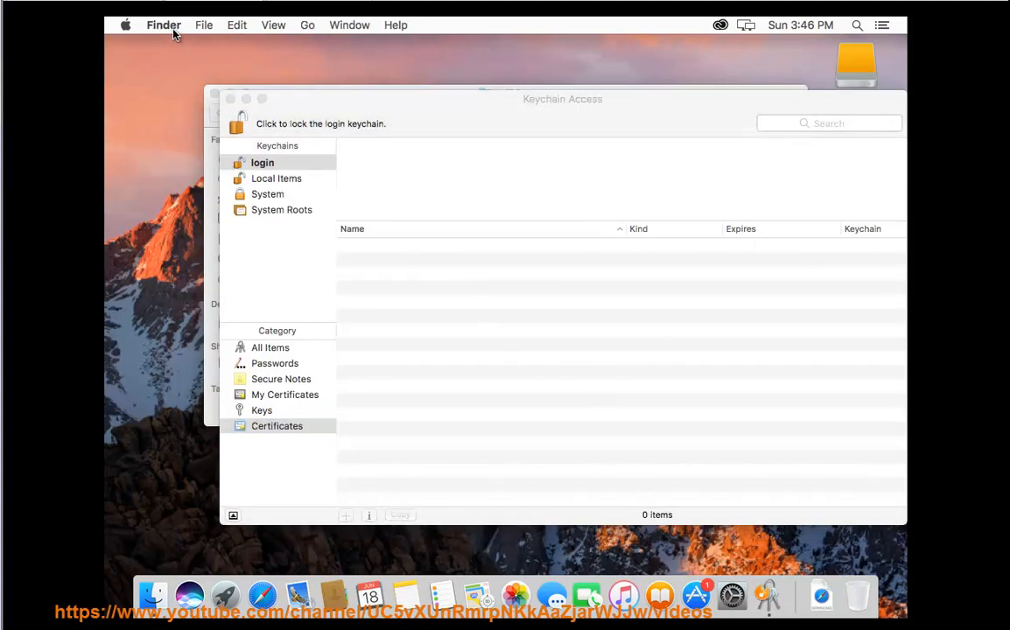
# - Review Keychain Access certificate preferences: OCSP and CRL Best attempt, Priority OCSP, then close them
pyautogui.click(193, 25)
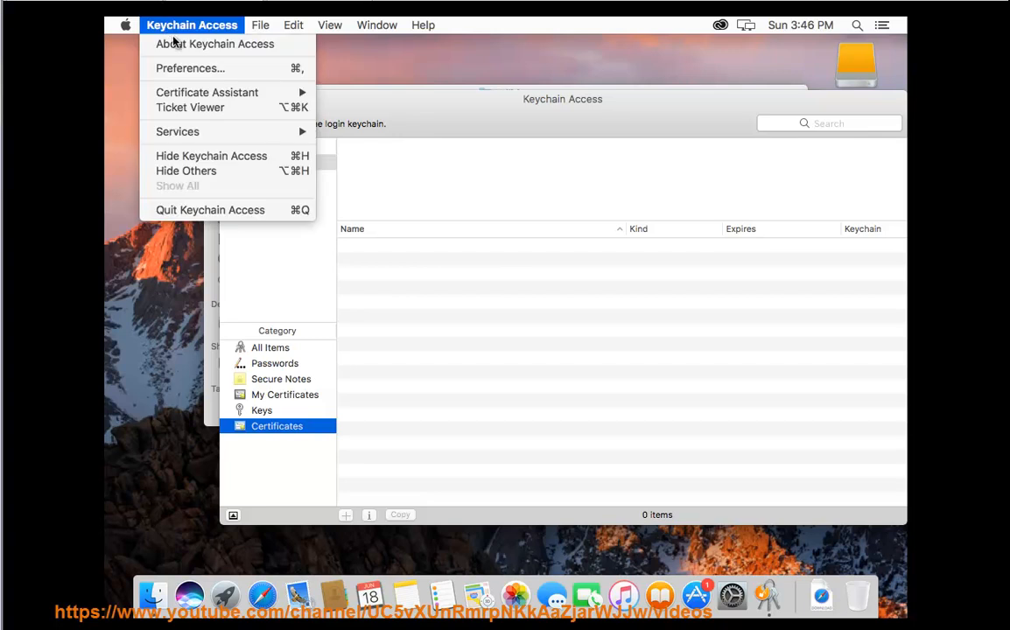
pyautogui.click(189, 67)
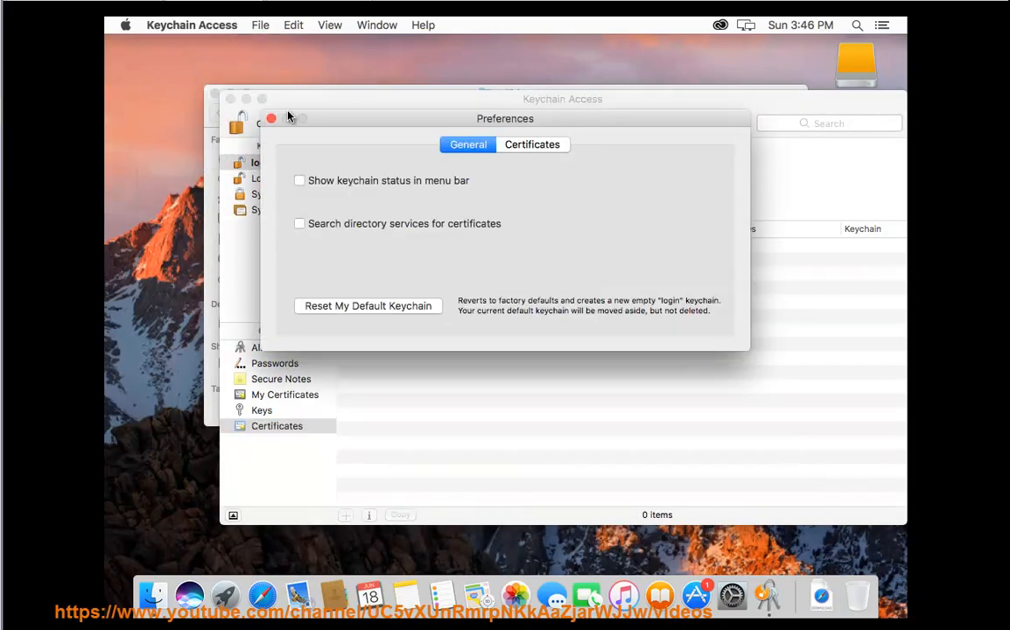
pyautogui.click(532, 144)
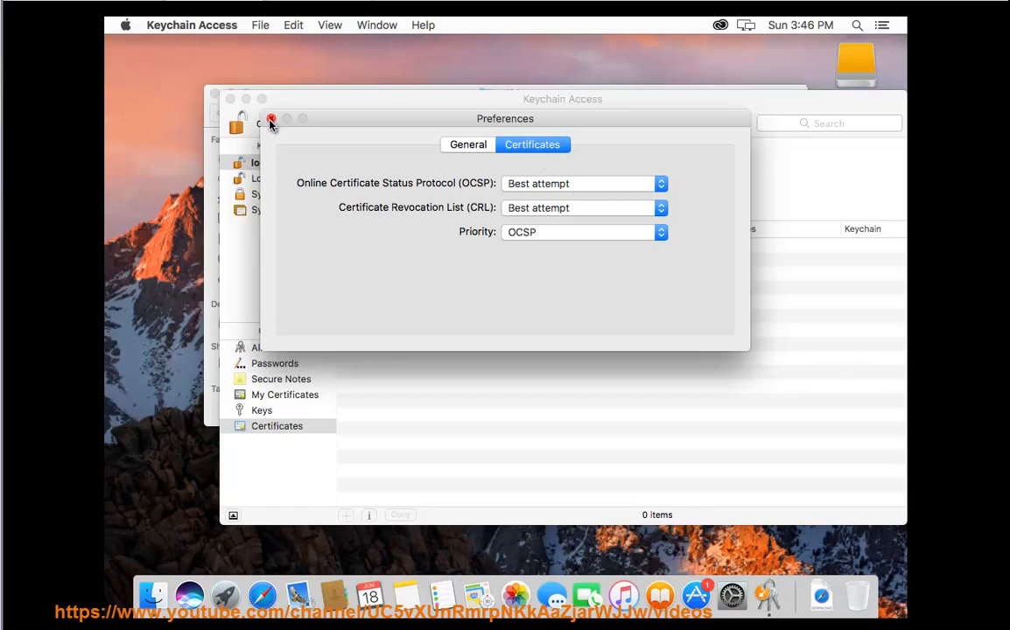
pyautogui.click(271, 119)
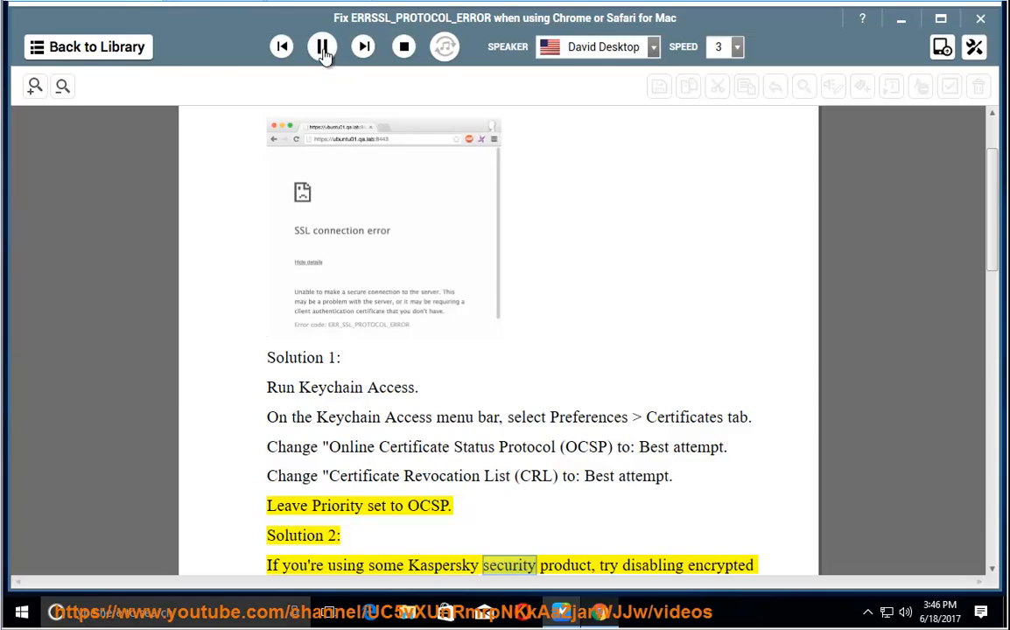
# - Resume NaturalReader's read-aloud through Solution 2 and the Other voices power-user tips
pyautogui.click(322, 45)
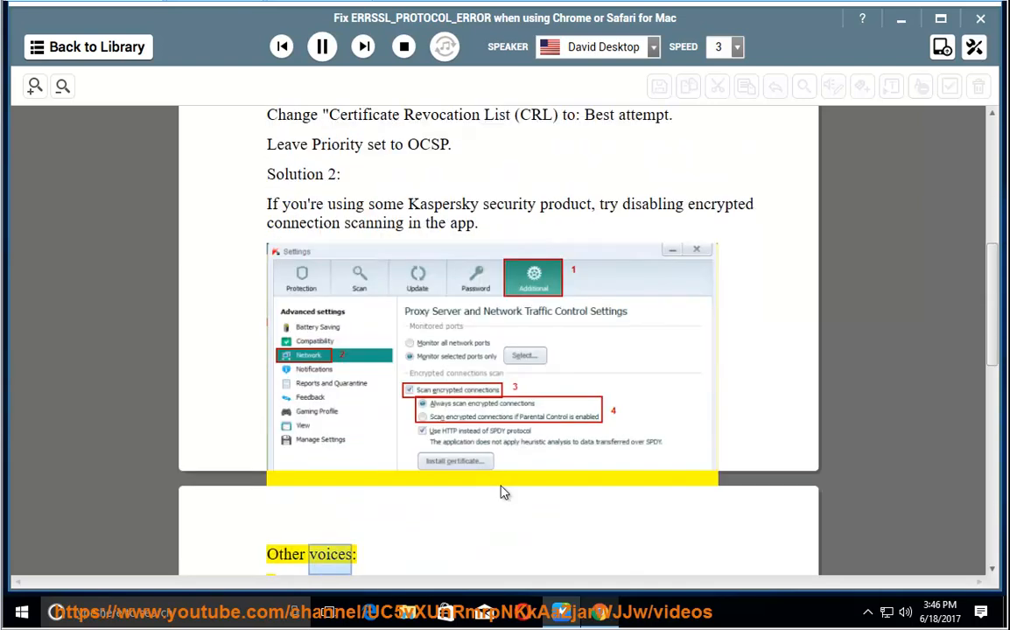
pyautogui.scroll(-3)
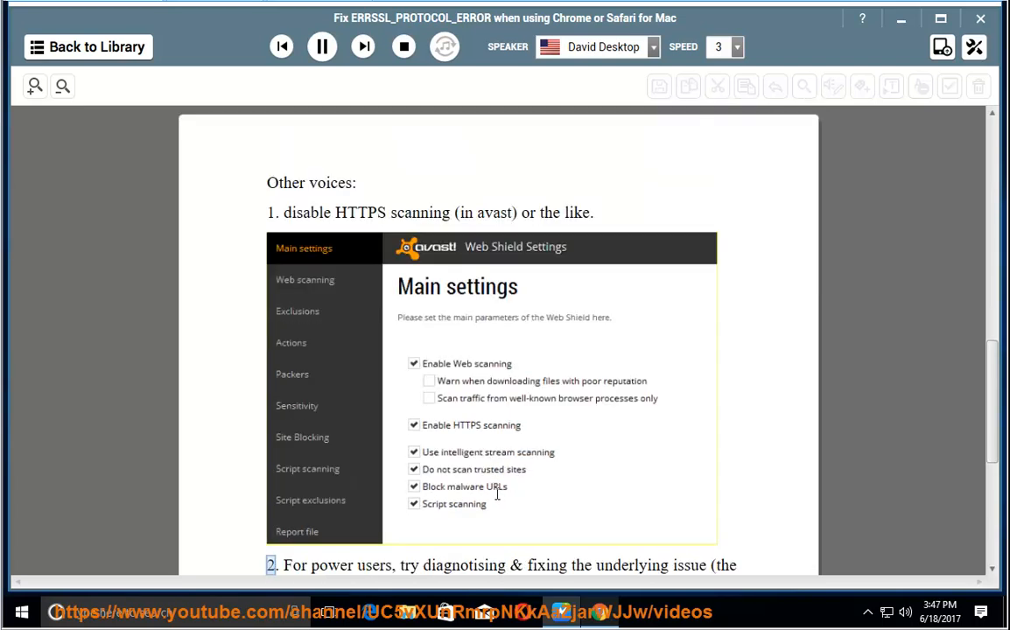
pyautogui.scroll(-3)
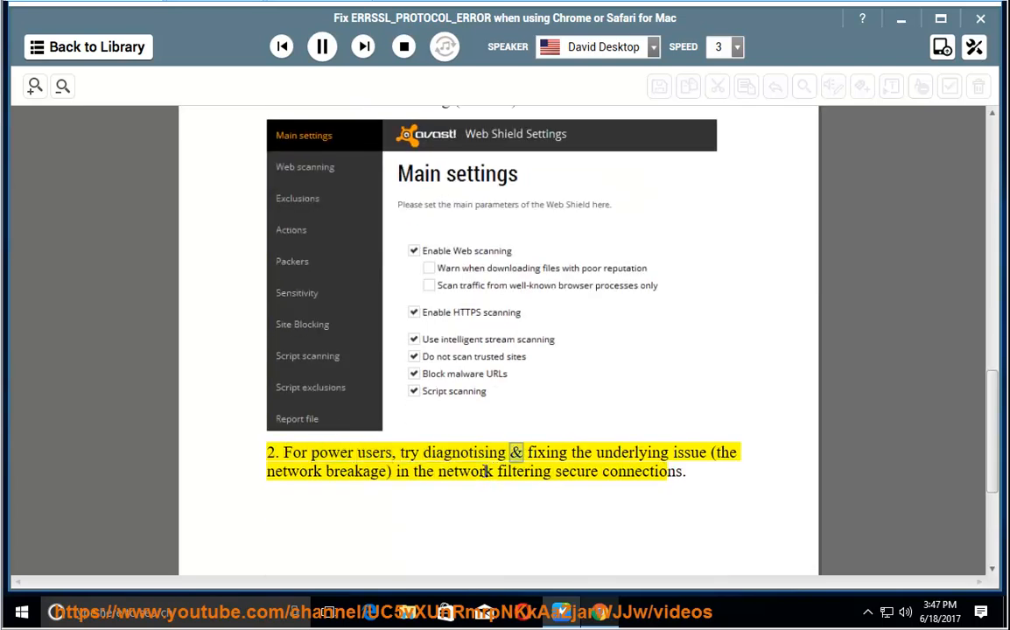
pyautogui.doubleClick(354, 471)
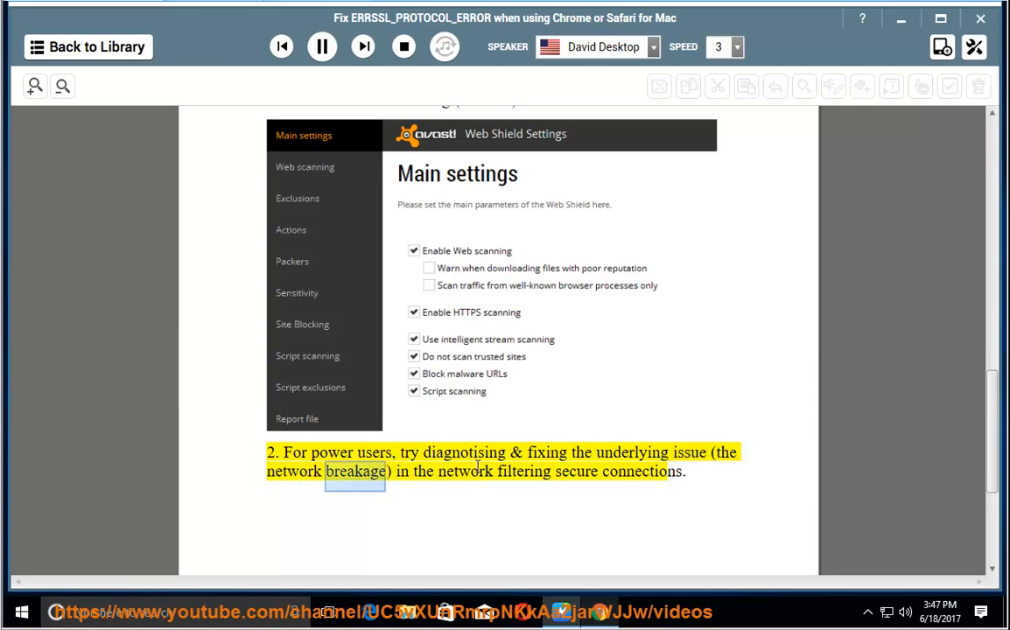